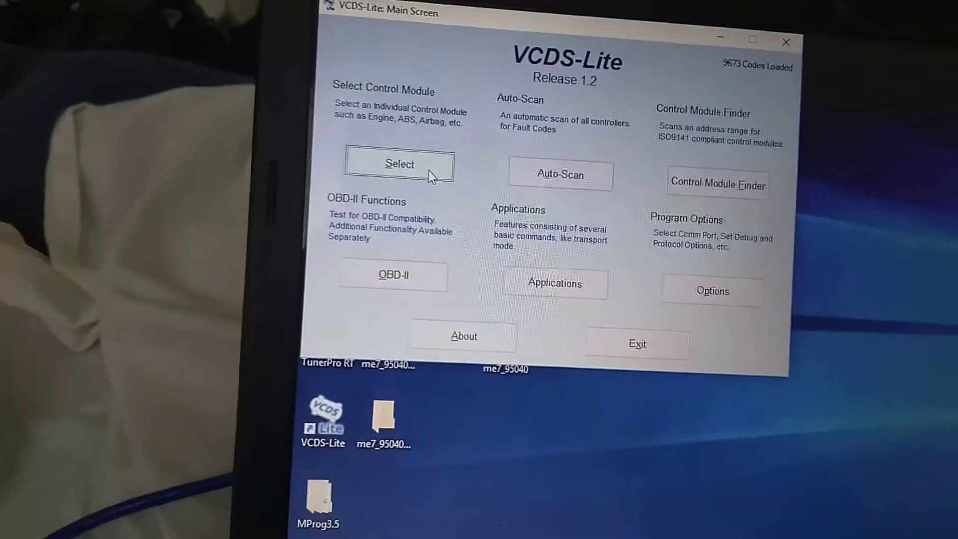
# Open the engine controller and read its stored fault codes, listing 11 faults.
pyautogui.click(398, 164)
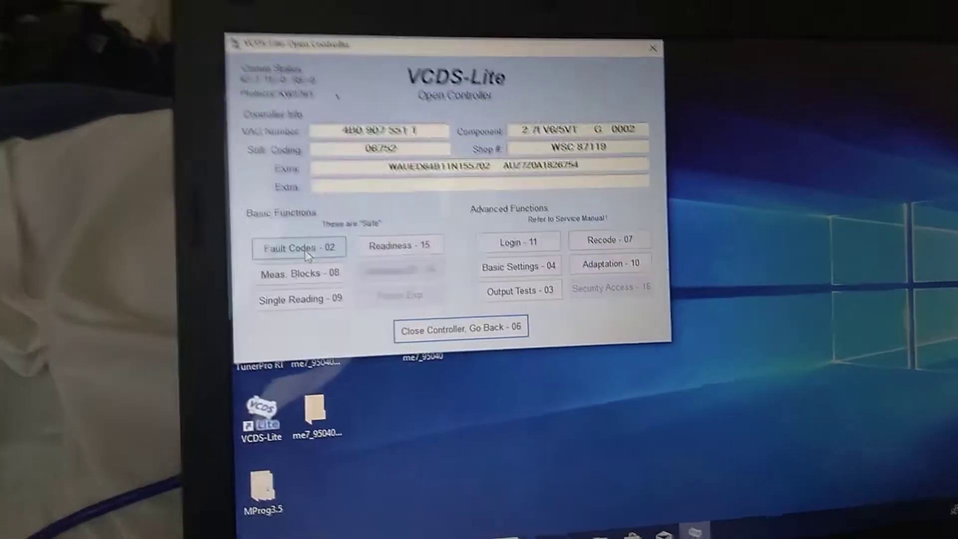
pyautogui.click(299, 247)
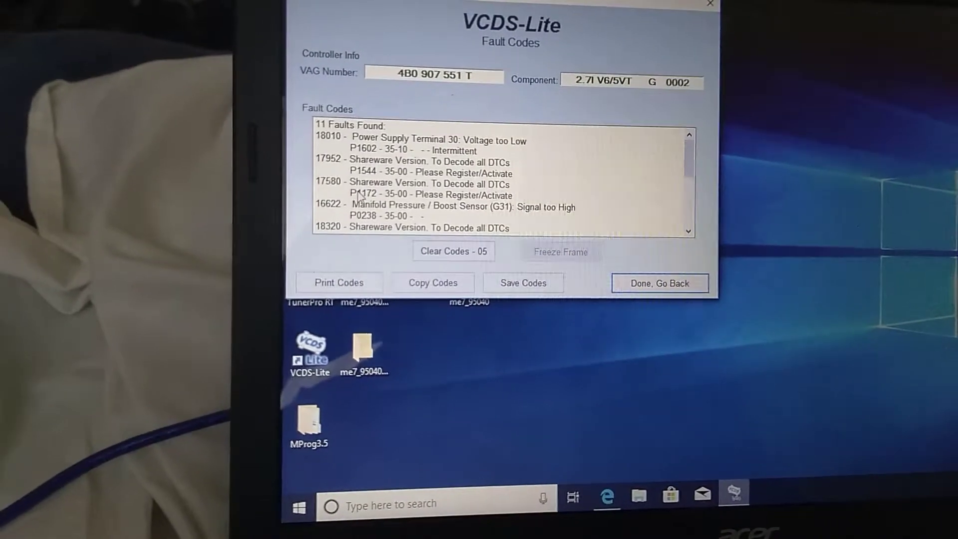